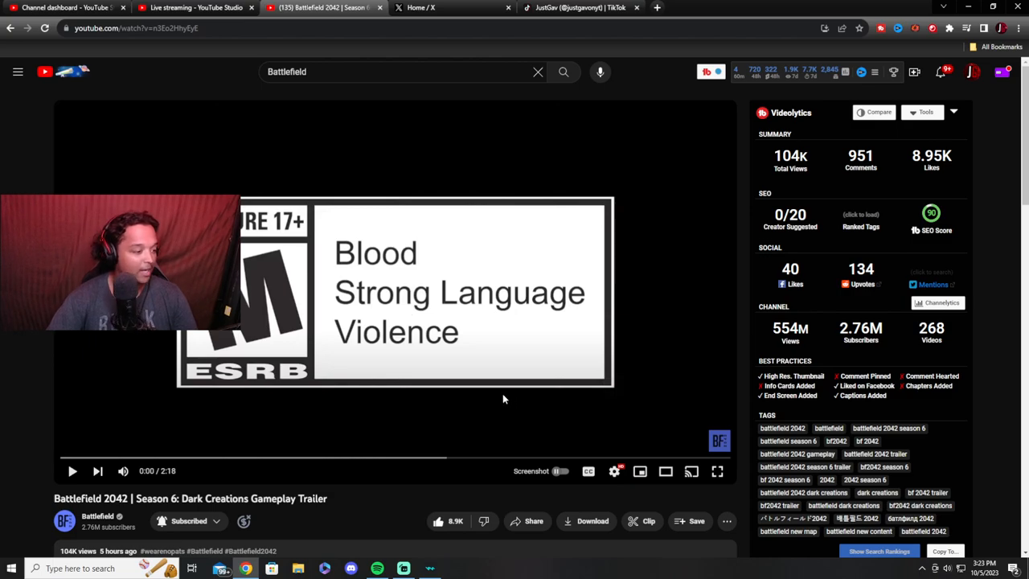
mouse_move(450, 431)
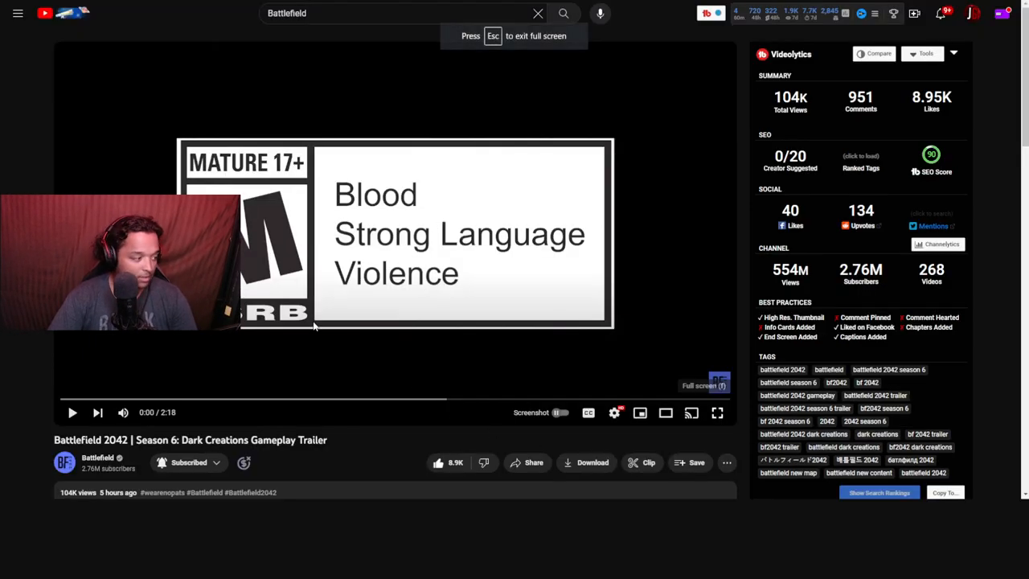
Switch the Battlefield 2042 Season 6: Dark Creations trailer to fullscreen
left_click(717, 412)
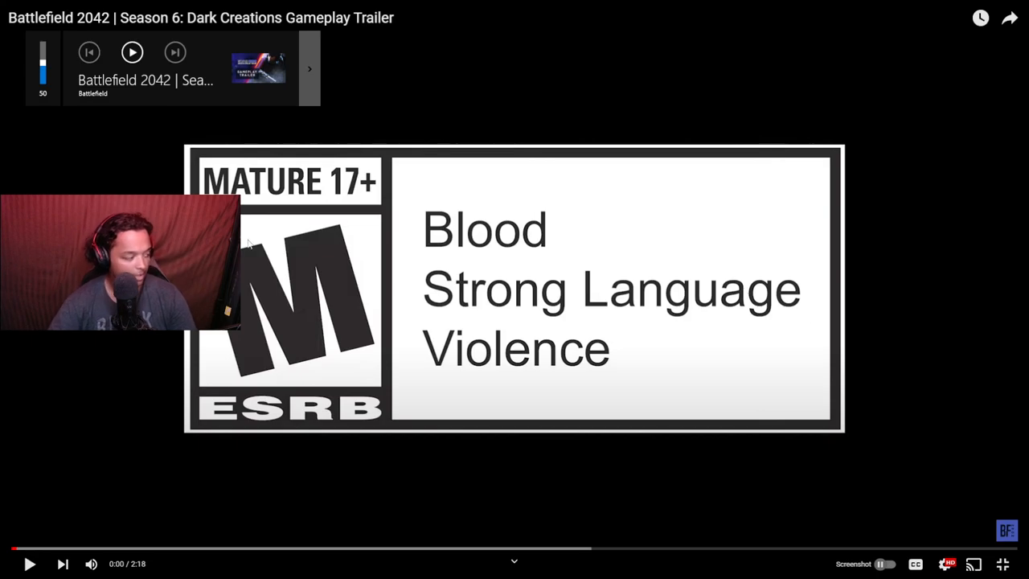
Play the trailer through to its end card, then scrub back to around 1:35
left_click(29, 563)
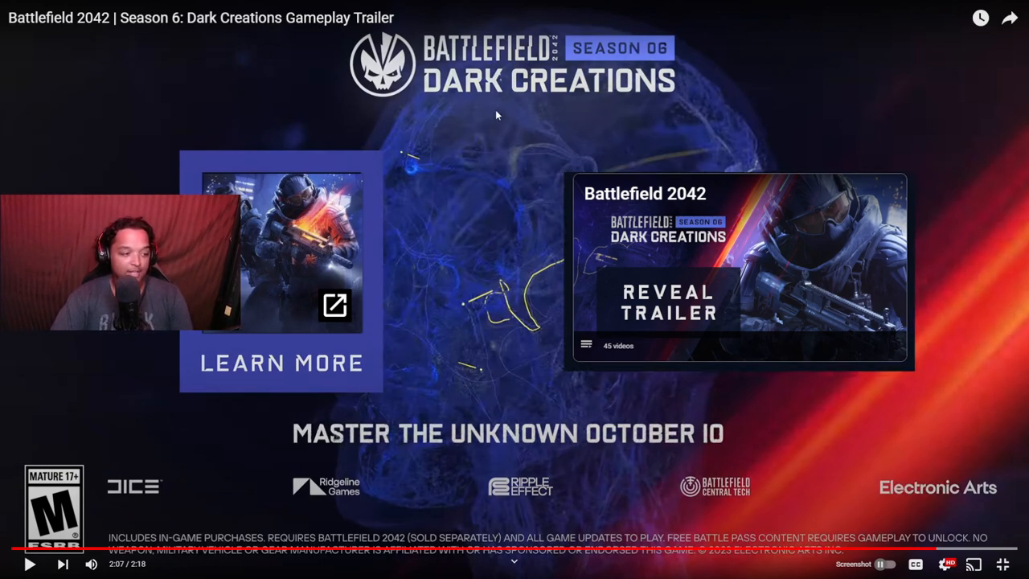
mouse_move(796, 553)
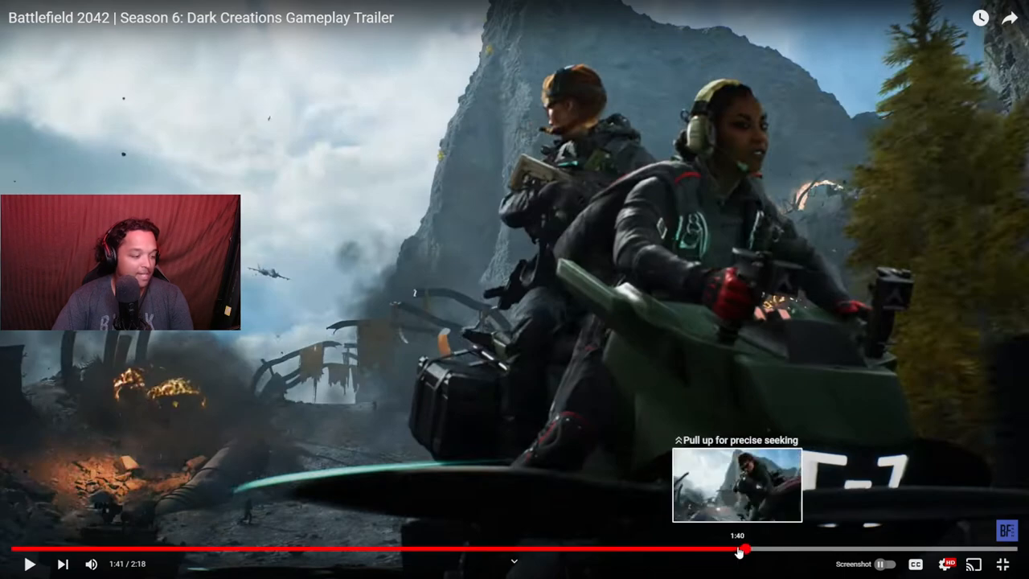
left_click_drag(738, 552, 701, 553)
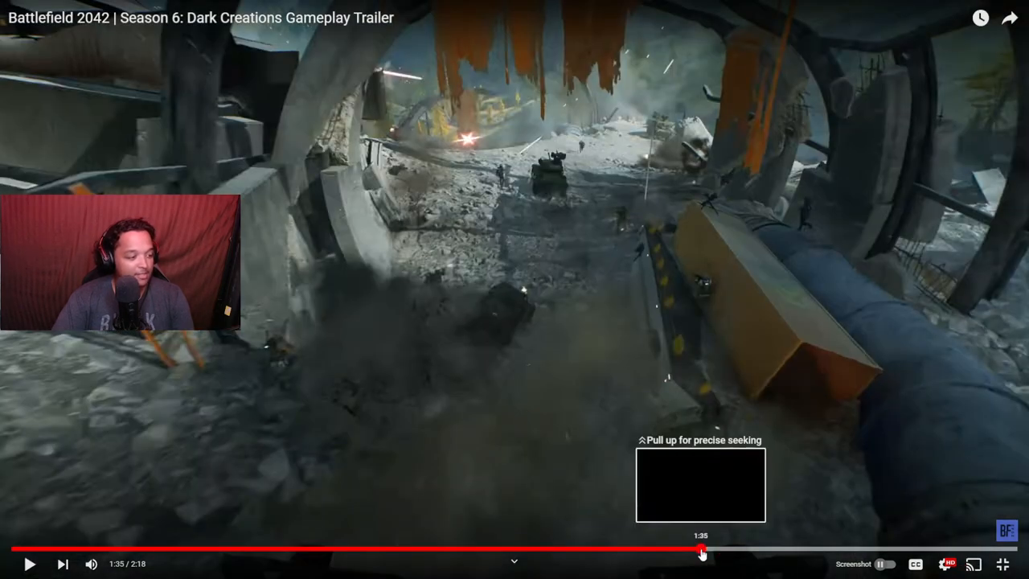
Scrub back to about 1:32 to rewatch the YUV-2 Pondhawk hoverbike scene
left_click_drag(701, 553, 681, 553)
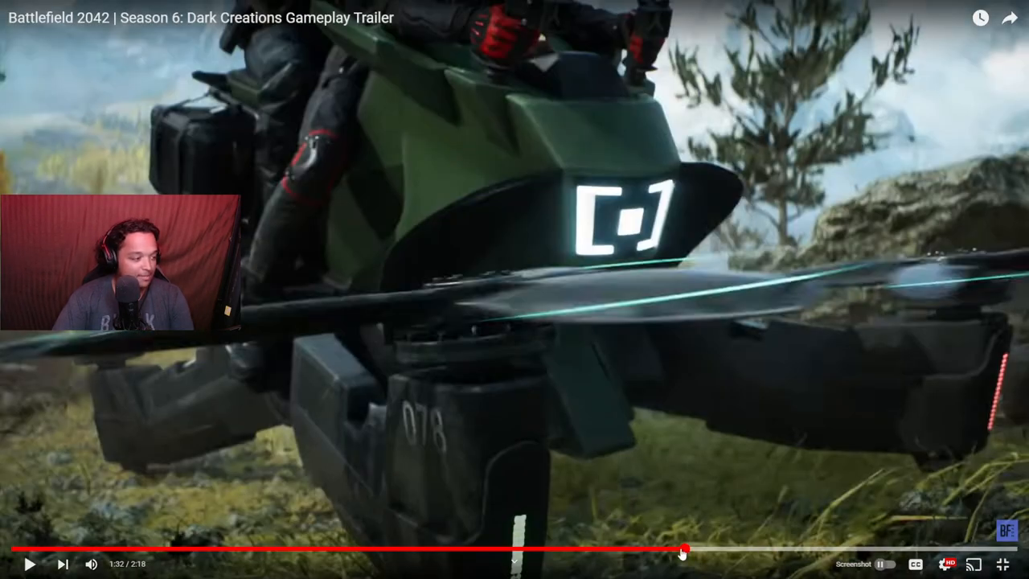
mouse_move(688, 553)
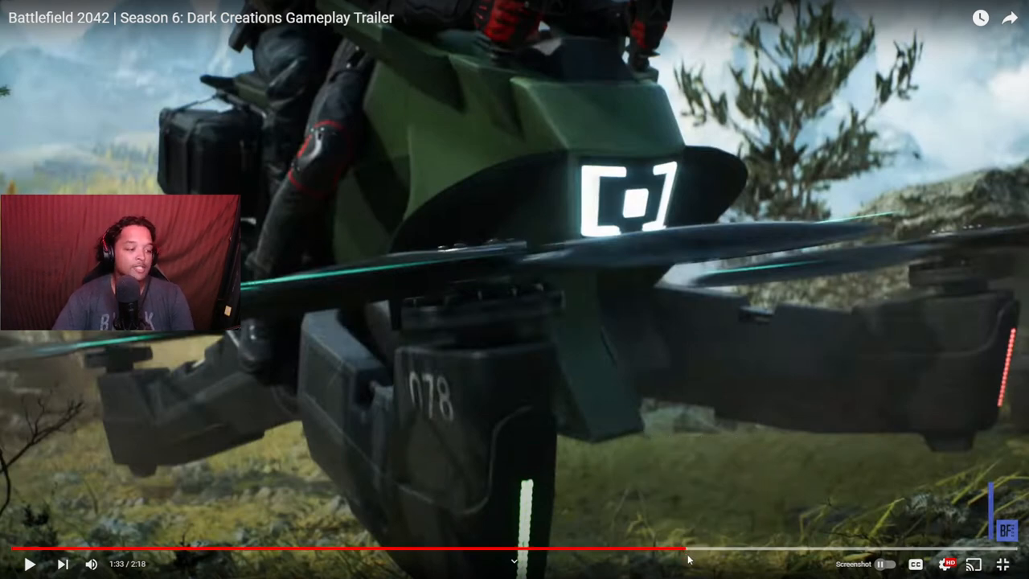
mouse_move(690, 550)
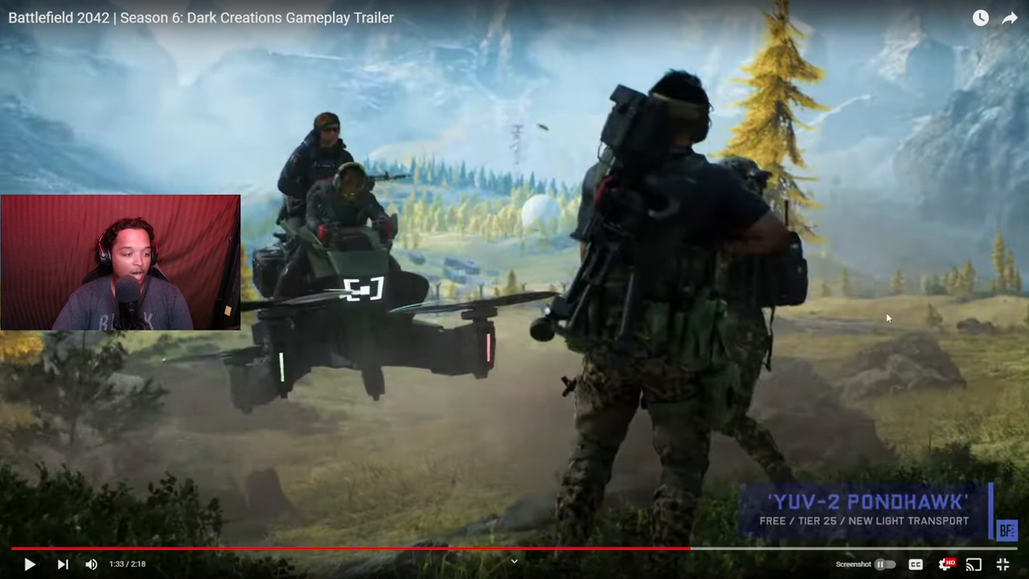
mouse_move(722, 434)
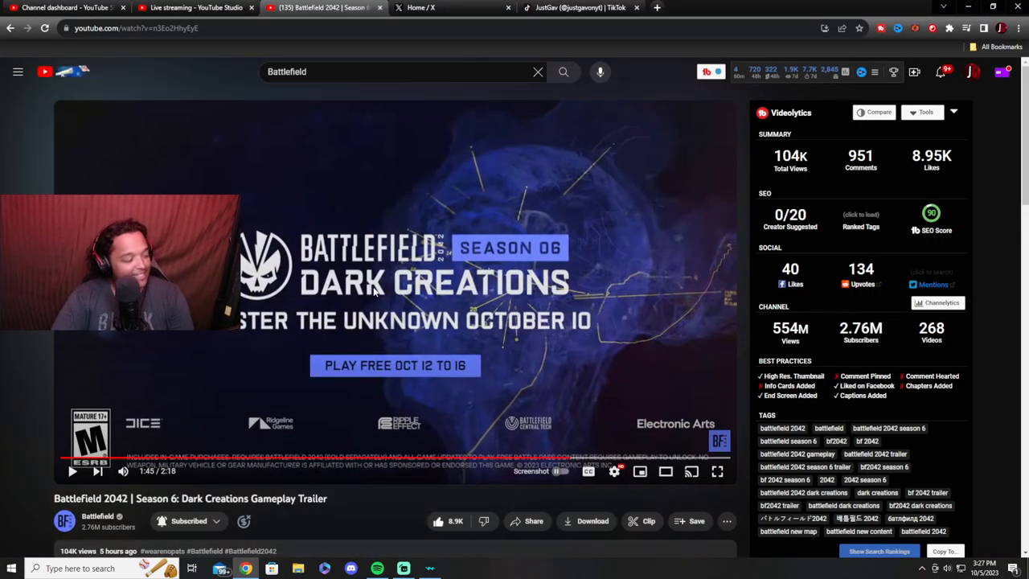
mouse_move(338, 346)
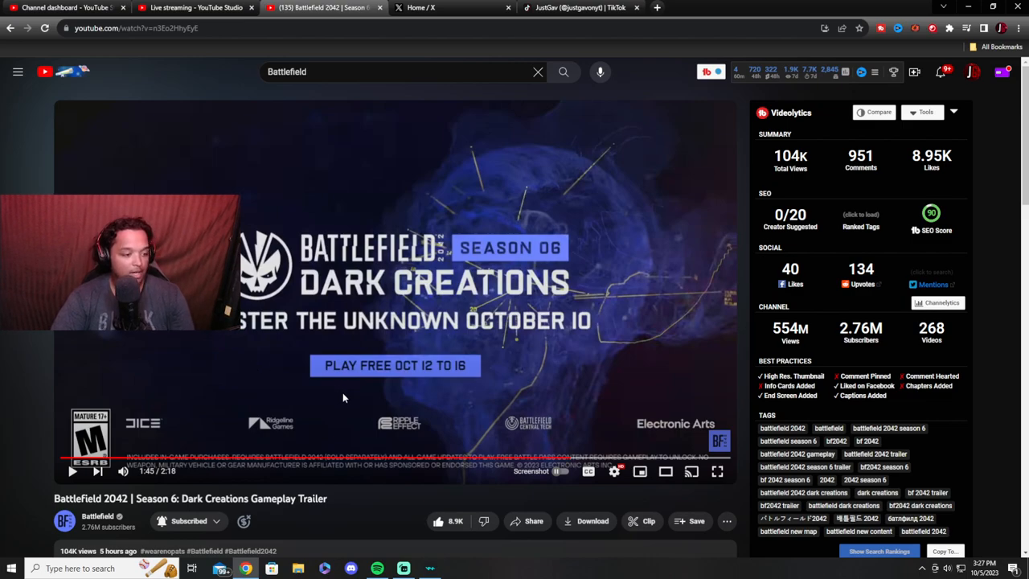
mouse_move(366, 505)
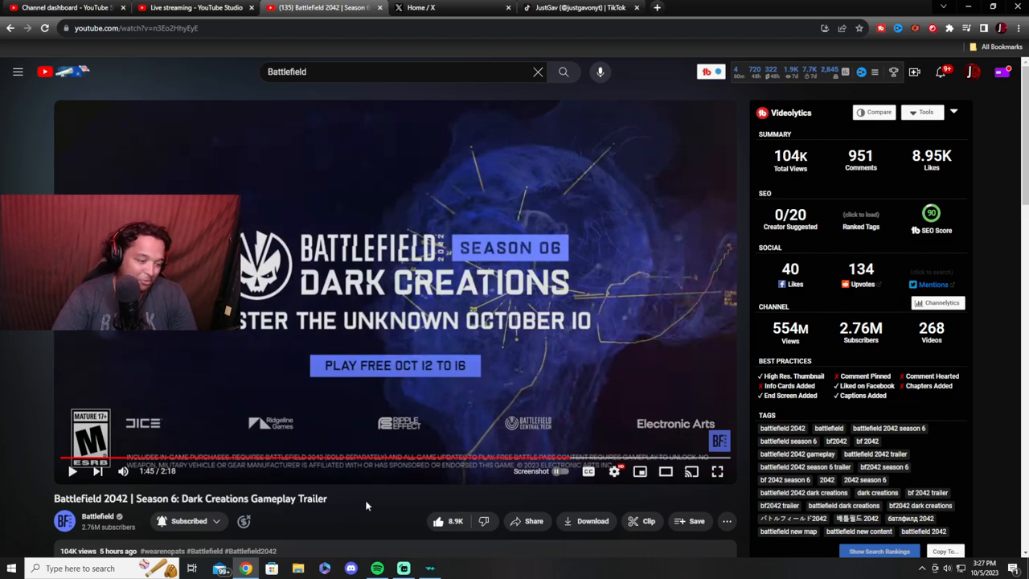